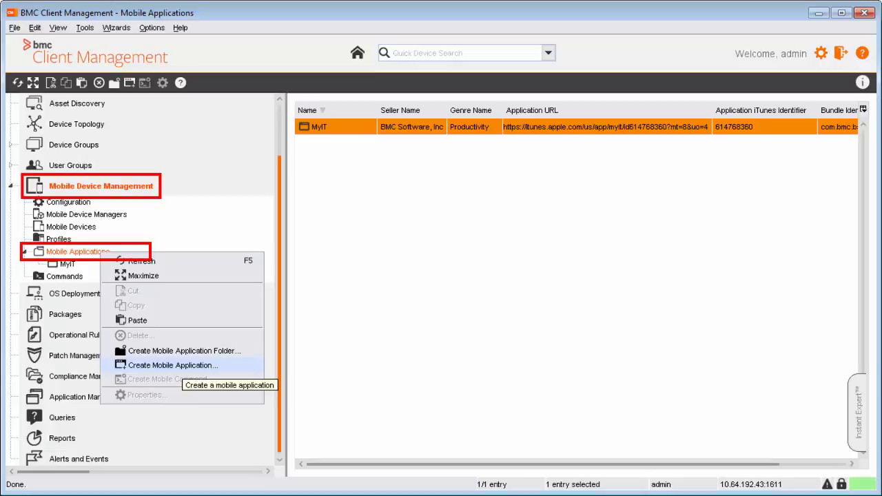
mouse_move(170, 365)
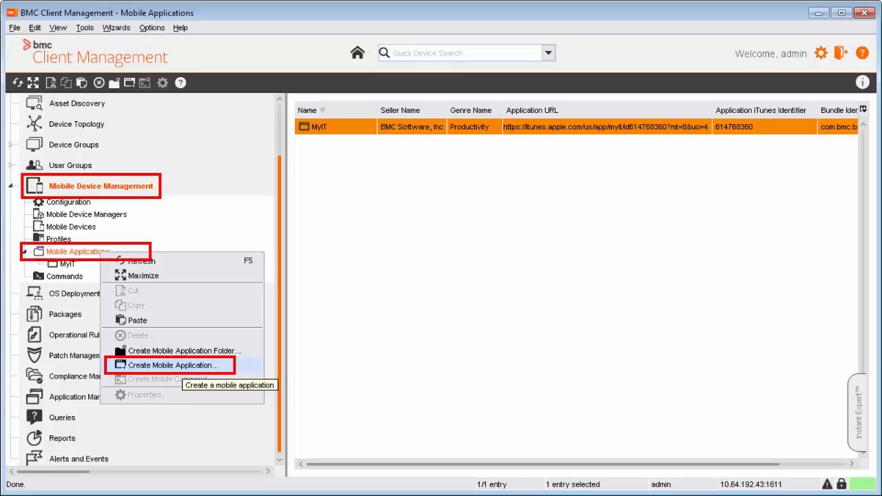
Start creating a new mobile application from the Mobile Applications node
click(174, 365)
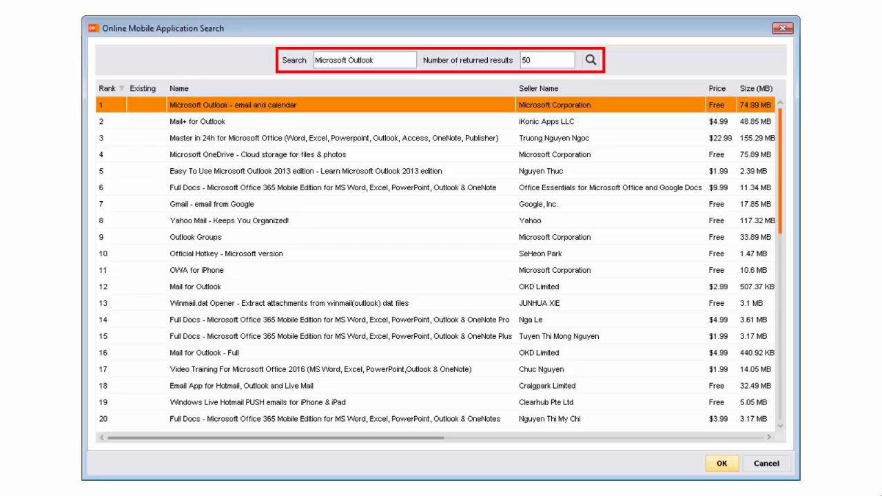
Select the 'Microsoft Outlook - email and calendar' search result and confirm adding it
click(235, 104)
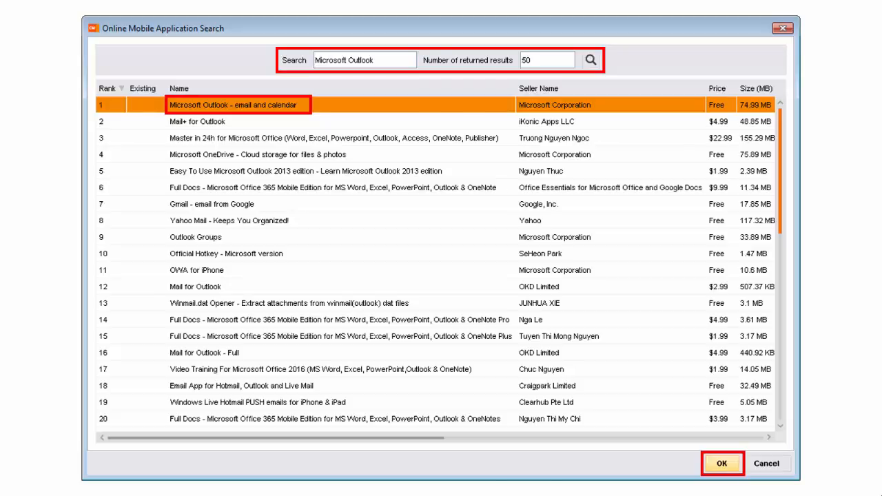
click(721, 463)
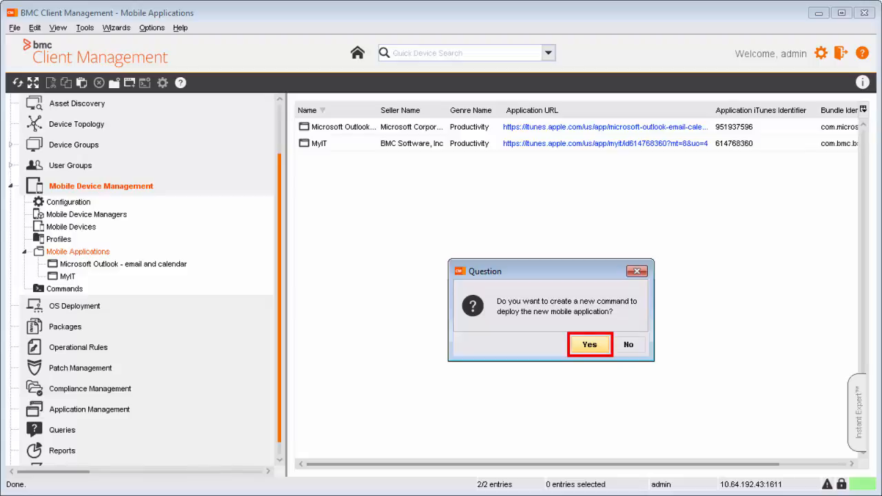
Accept the deployment prompt and build the Outlook install command with the iPad assigned
click(588, 345)
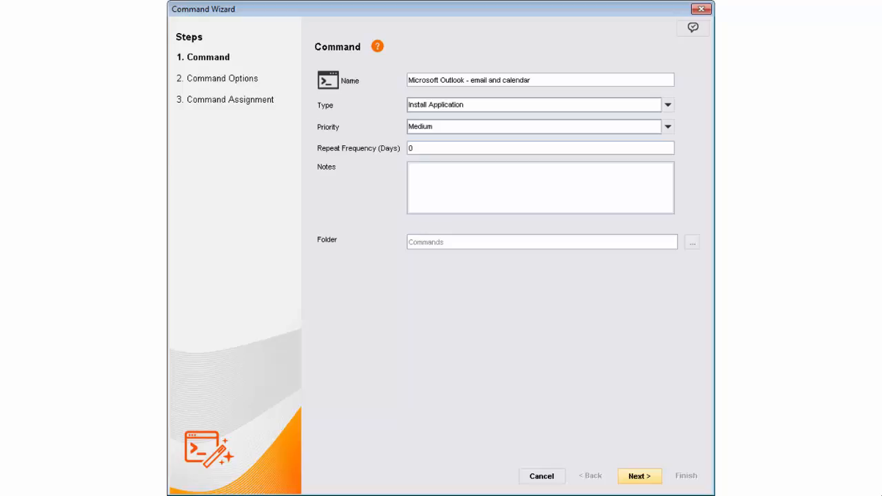
click(639, 476)
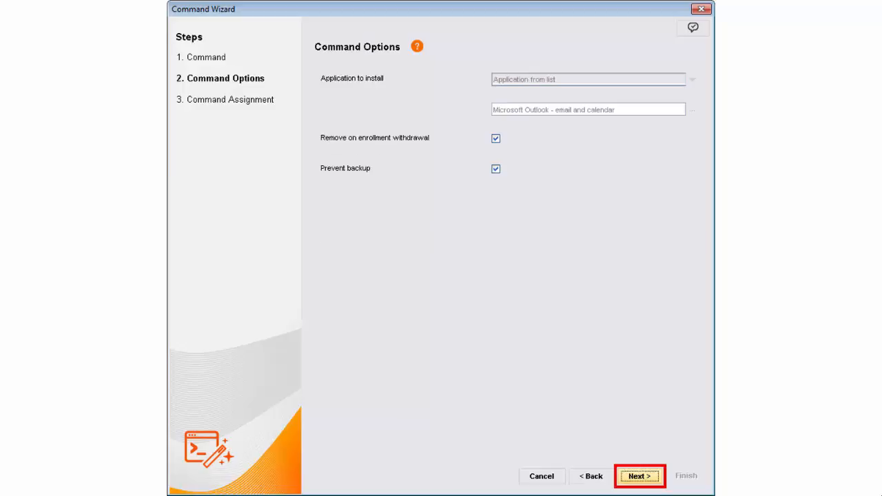
click(638, 476)
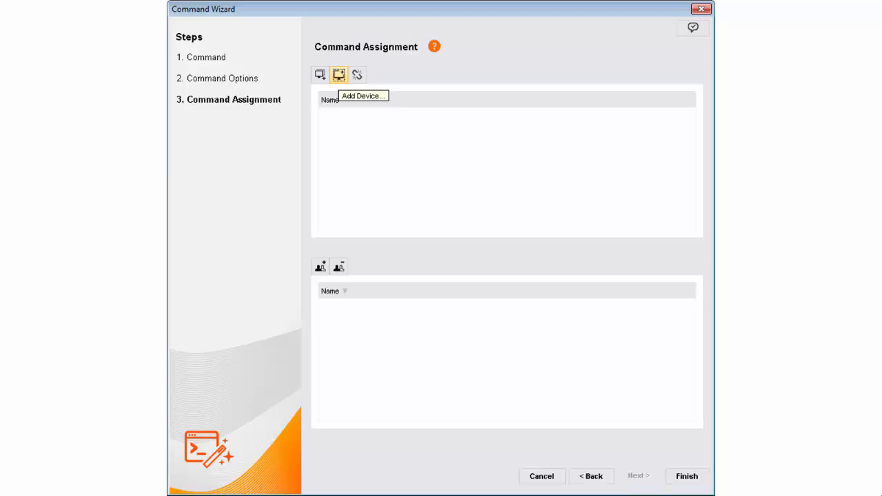
click(338, 74)
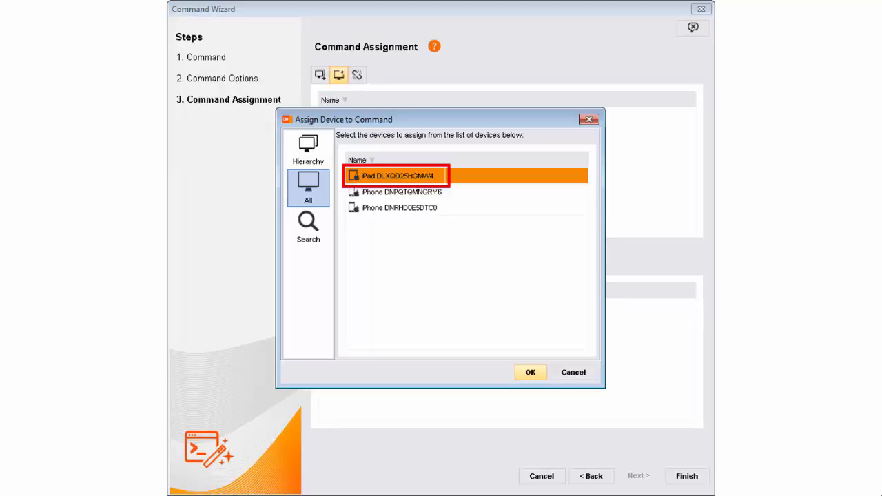
click(530, 372)
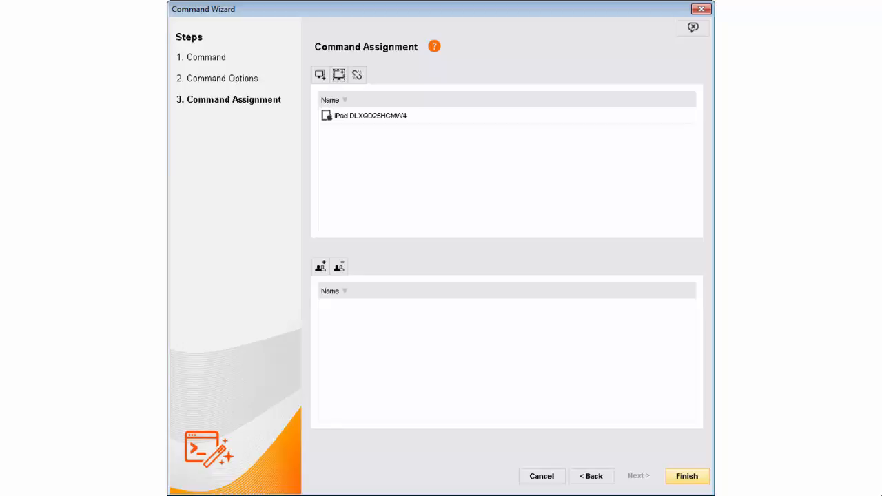
click(370, 115)
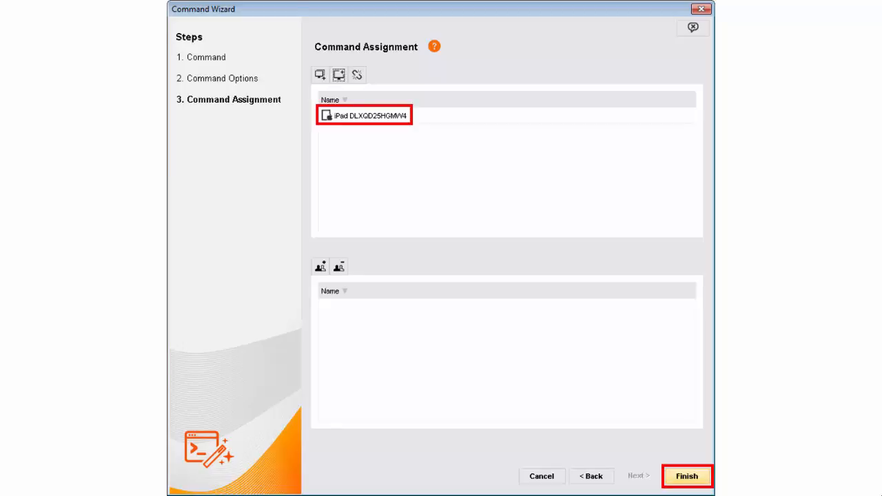
click(686, 476)
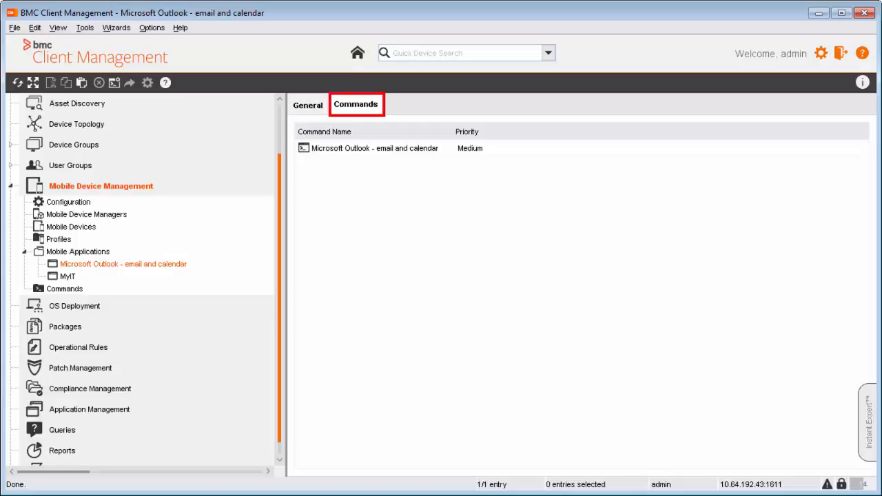
Check the new Outlook install command on the app's Commands tab
click(368, 148)
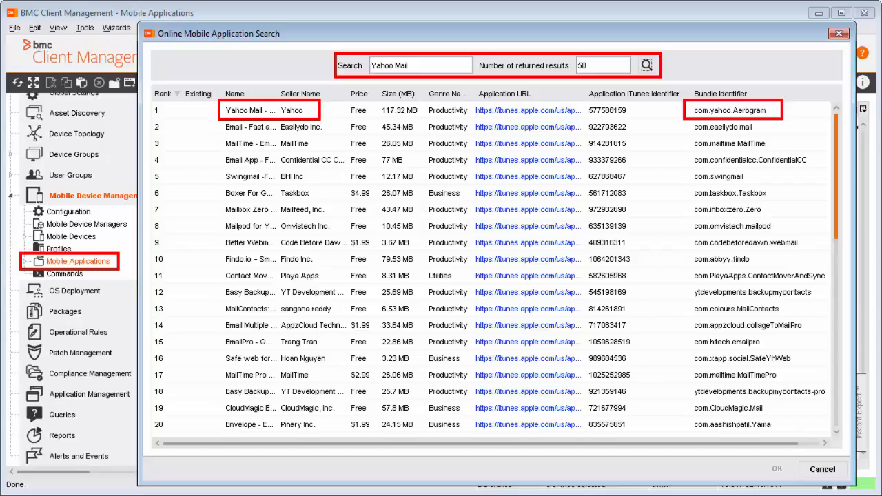
Bring up the context menu of the Mobile Device Management Commands folder
right_click(63, 274)
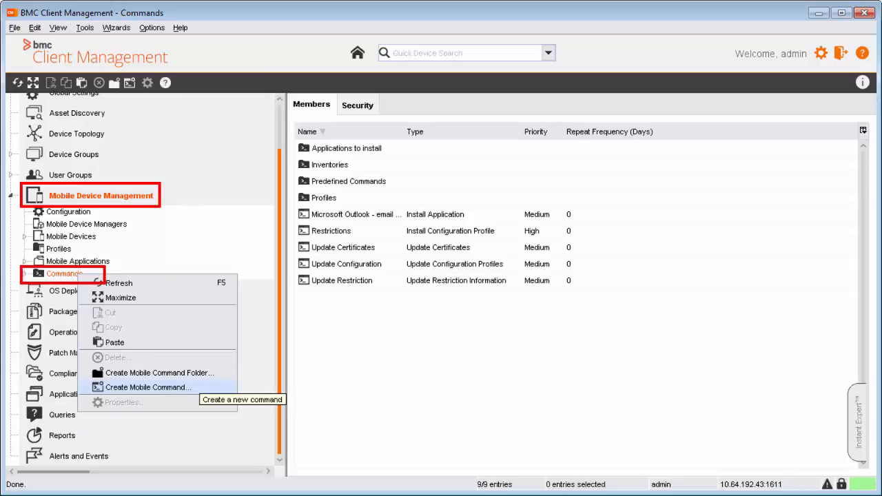
mouse_move(148, 386)
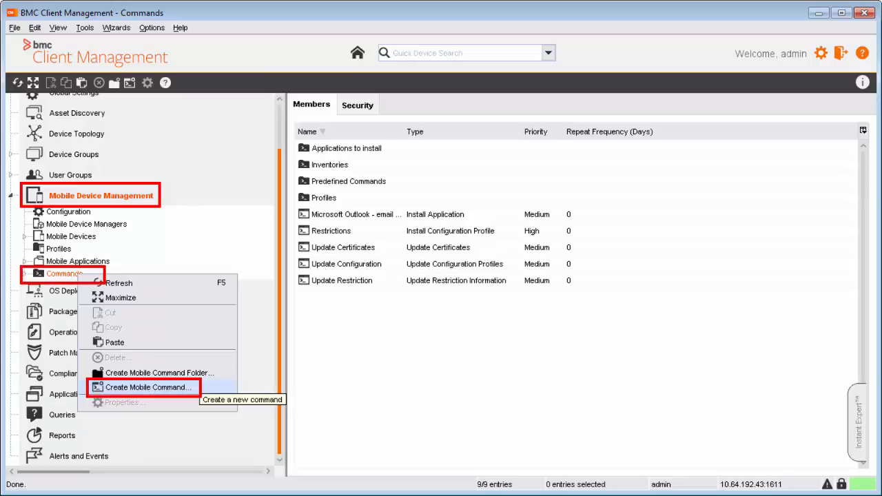
Choose Create Mobile Command to begin the Install Yahoo Mail command
click(147, 386)
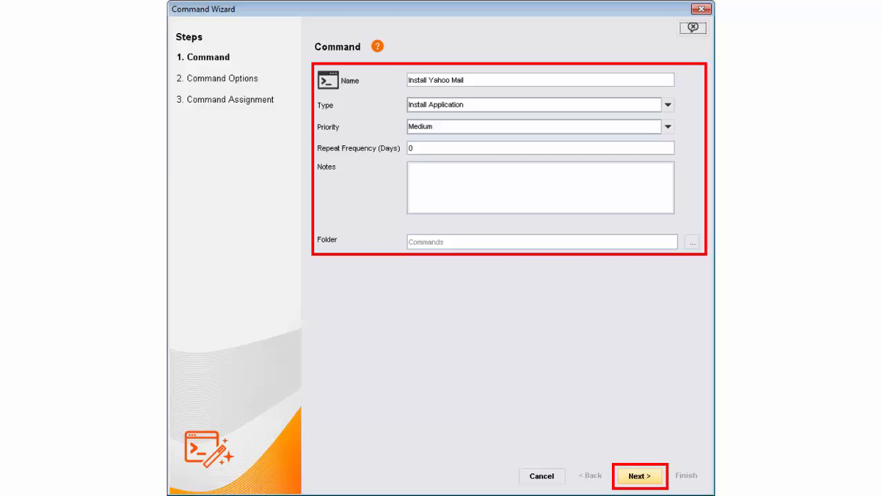
Target the command at bundle identifier com.yahoo.Aerogram and advance to assignment
click(638, 476)
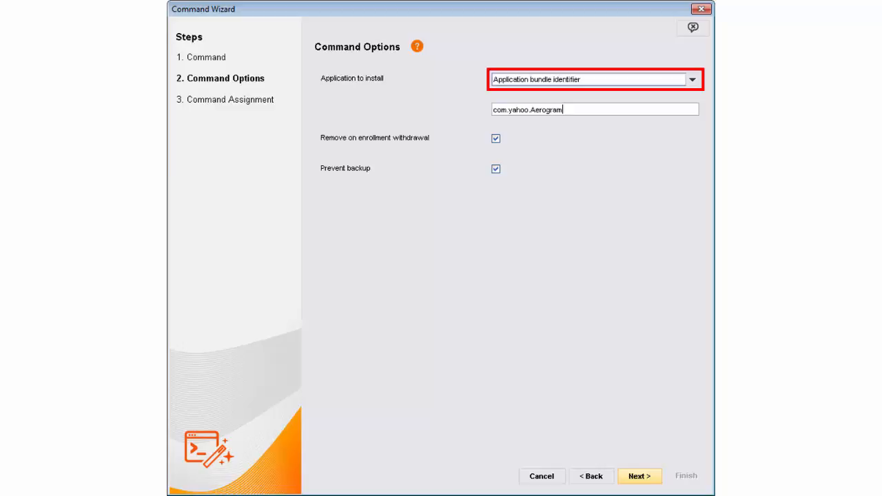
click(594, 109)
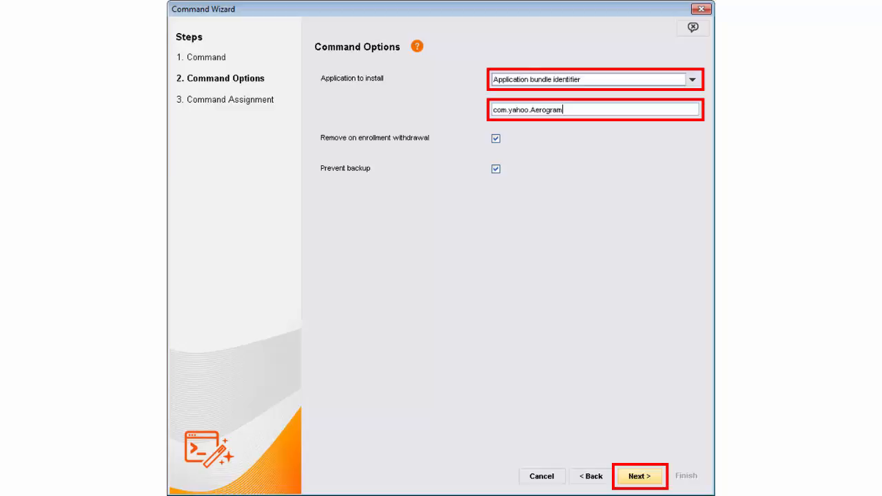
click(639, 476)
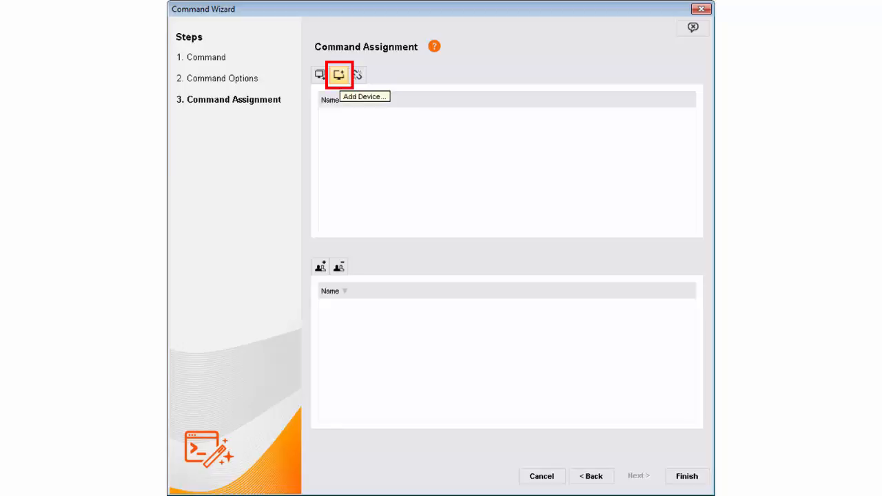
Add the iPad as the assigned device and finish the Install Yahoo Mail wizard
click(338, 75)
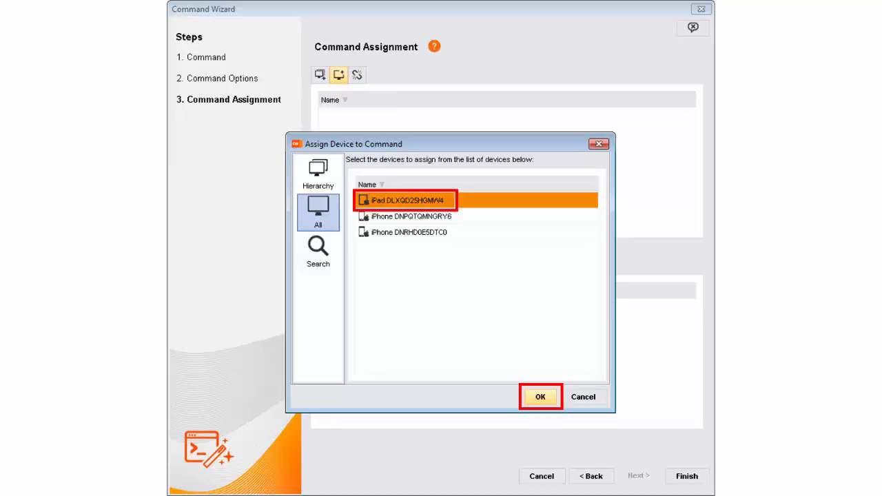
click(540, 396)
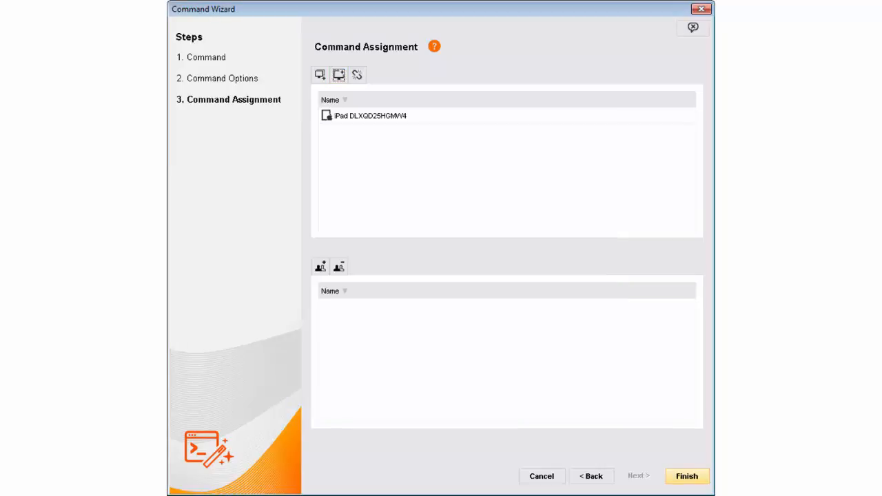
click(370, 115)
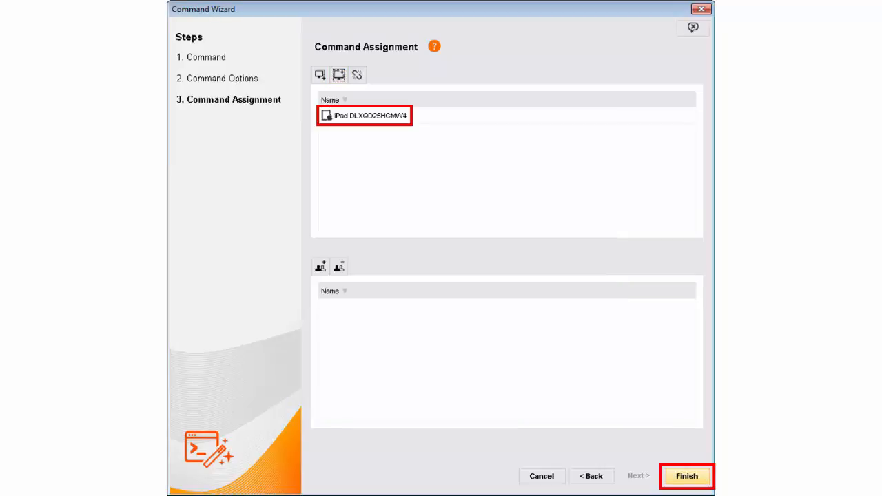
click(686, 476)
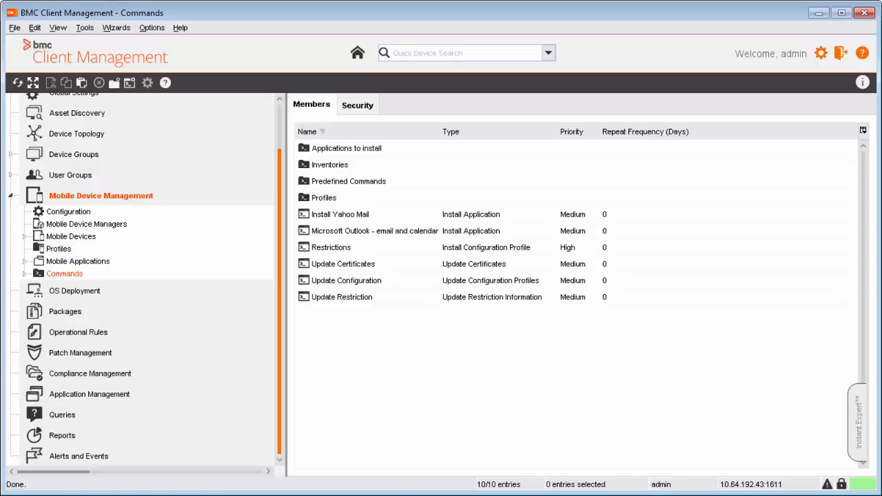
Open the iPad's assigned Commands and confirm Install Yahoo Mail shows Executed
click(340, 214)
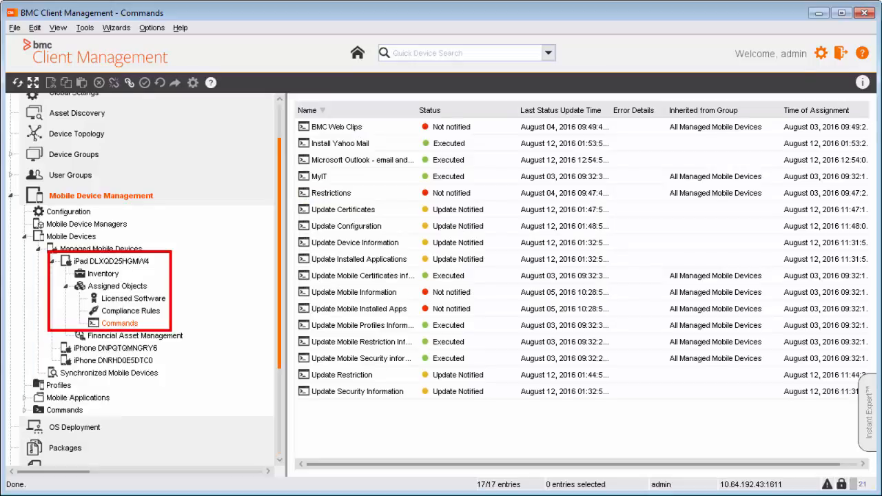
click(340, 142)
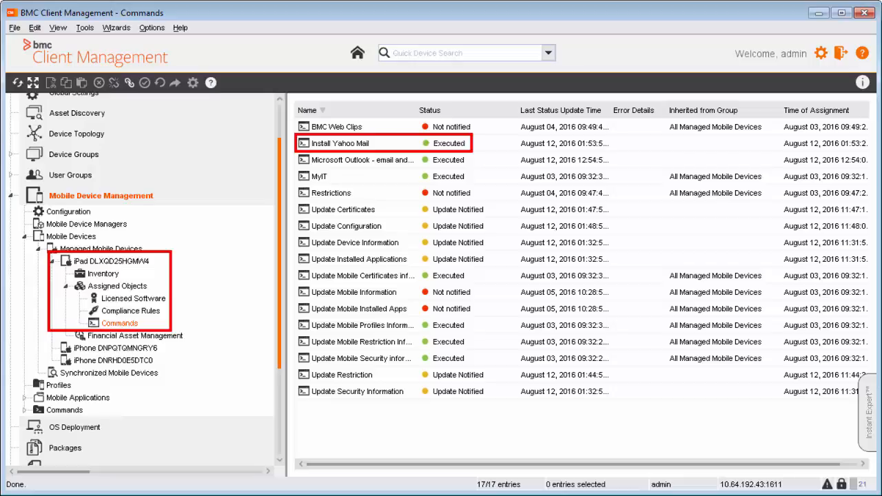